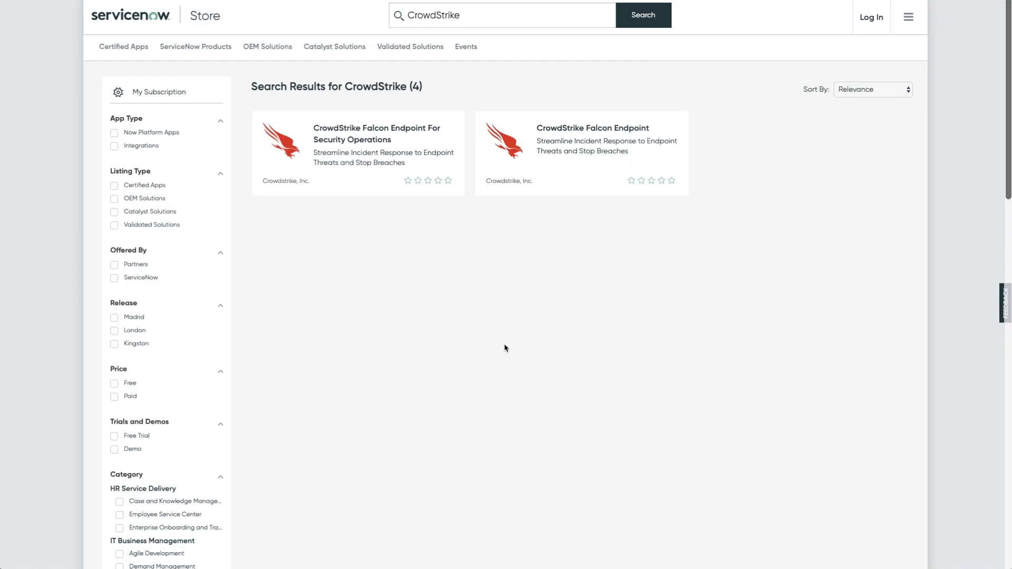
mouse_move(520, 268)
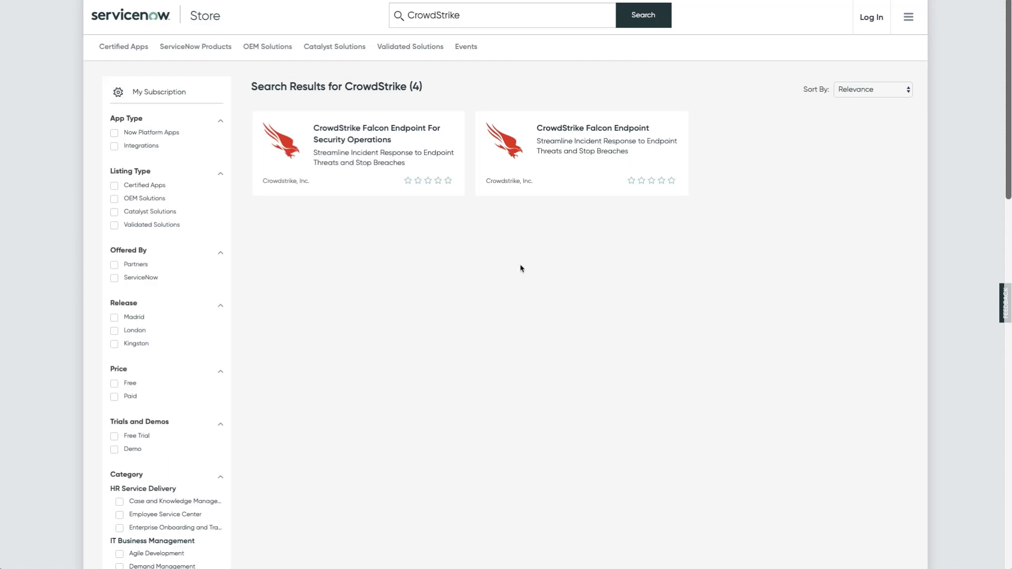
mouse_move(605, 171)
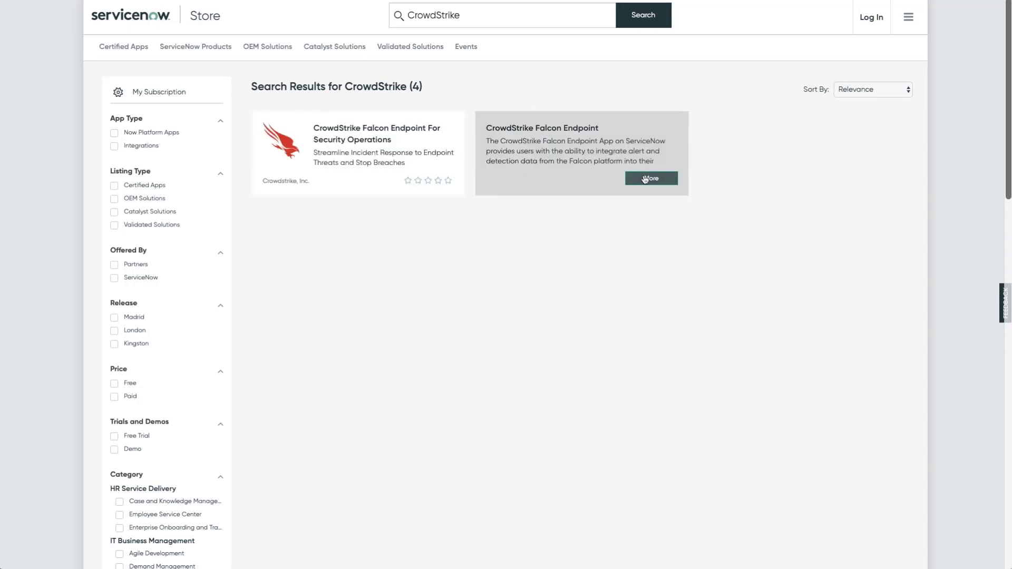
Step: Open the CrowdStrike Falcon Endpoint app's detail page from the Store search results
left_click(650, 178)
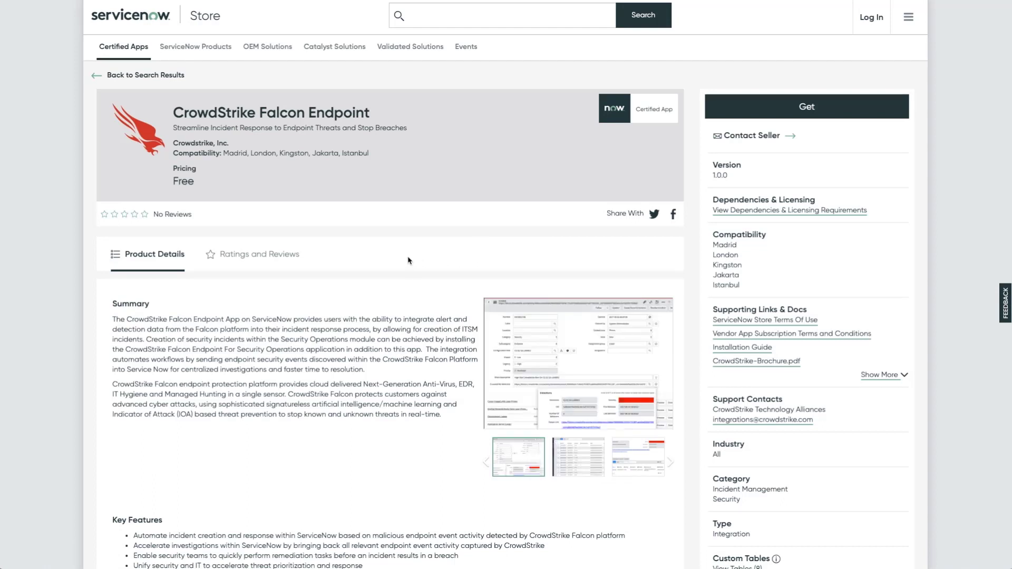
scroll("down", 3)
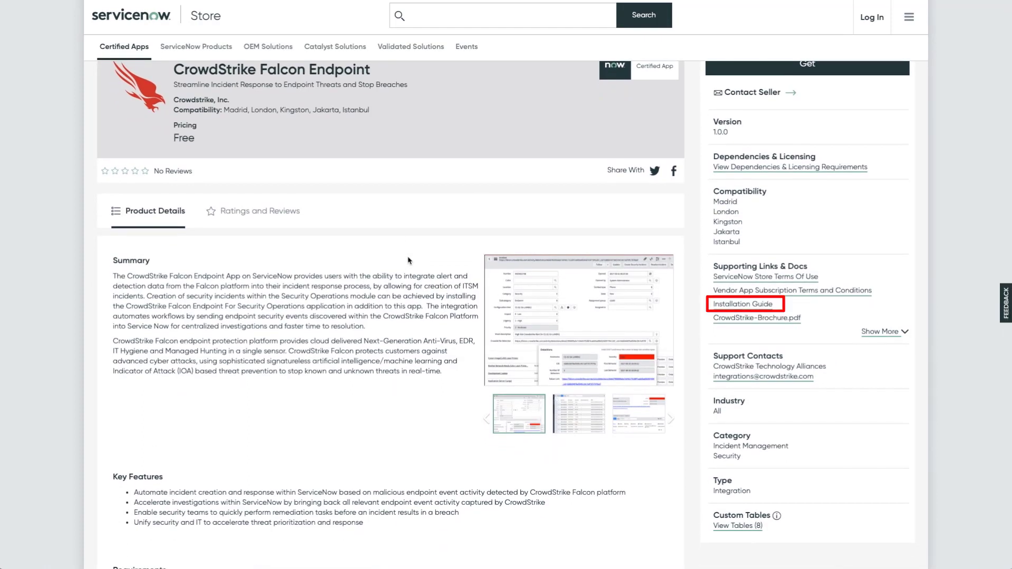
mouse_move(738, 280)
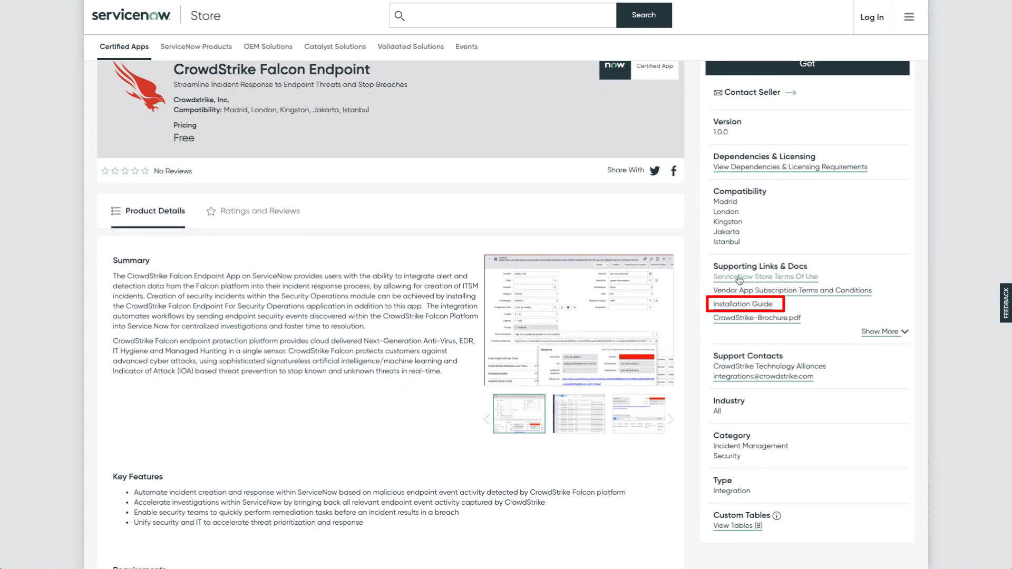
mouse_move(742, 304)
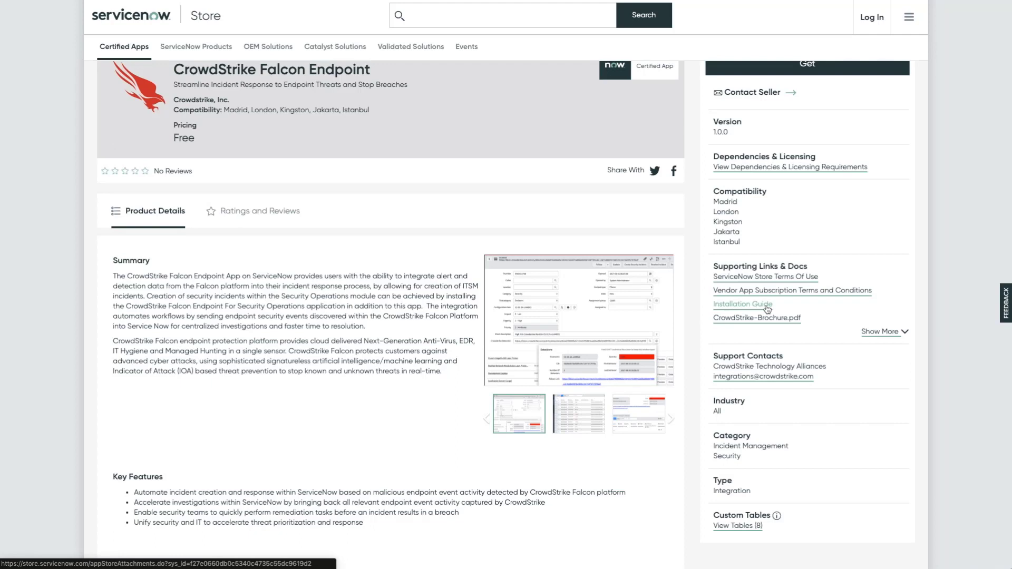
mouse_move(491, 269)
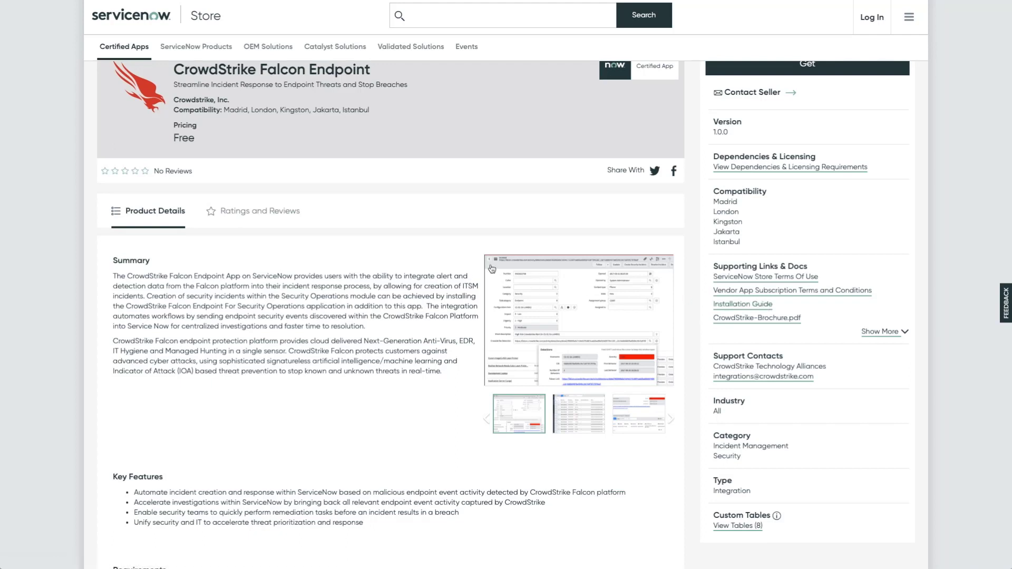
scroll("up", 3)
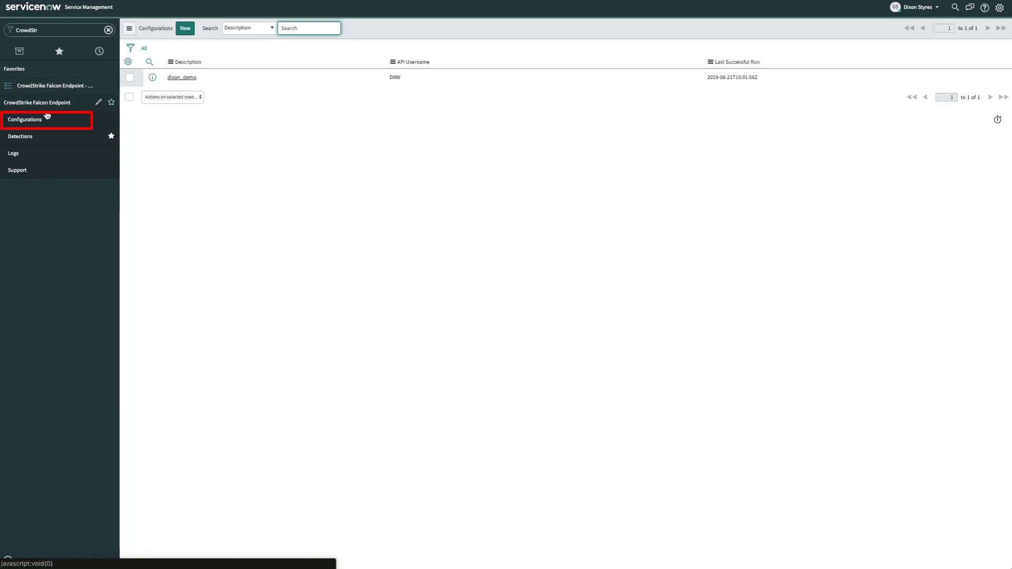
mouse_move(187, 83)
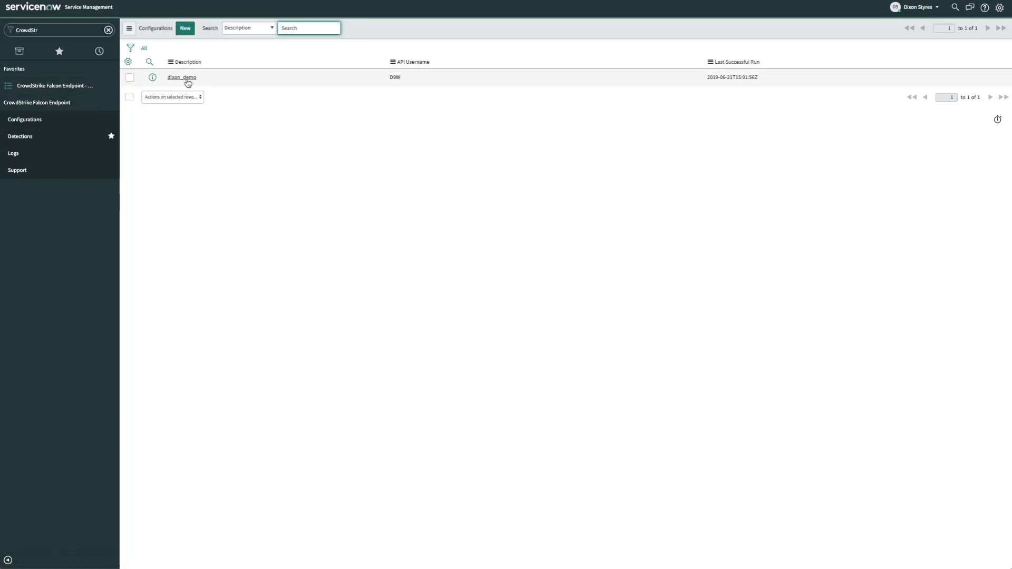
Step: Open the dixon_demo Falcon configuration and keep Historical Detects set to None
left_click(181, 77)
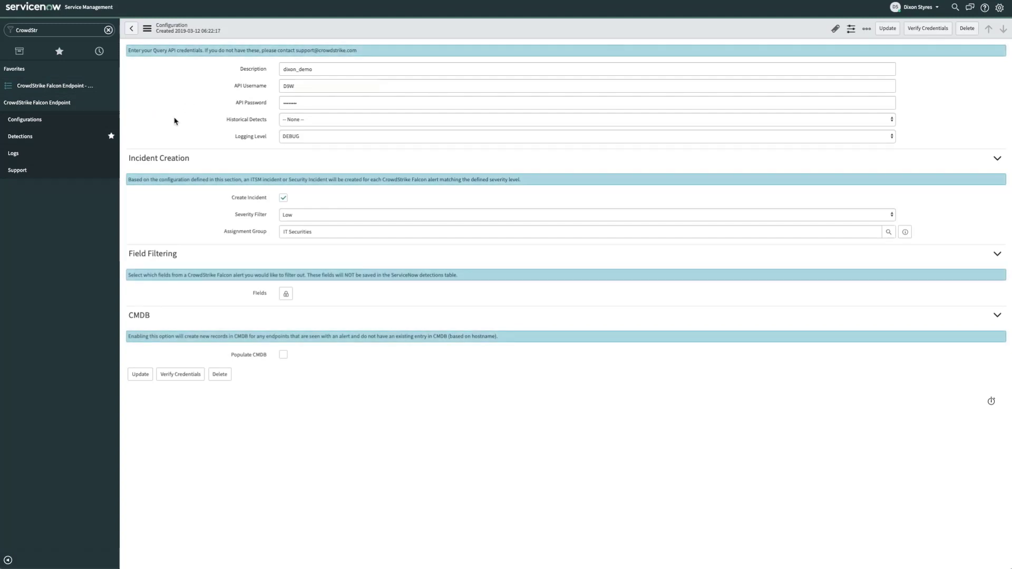
mouse_move(285, 122)
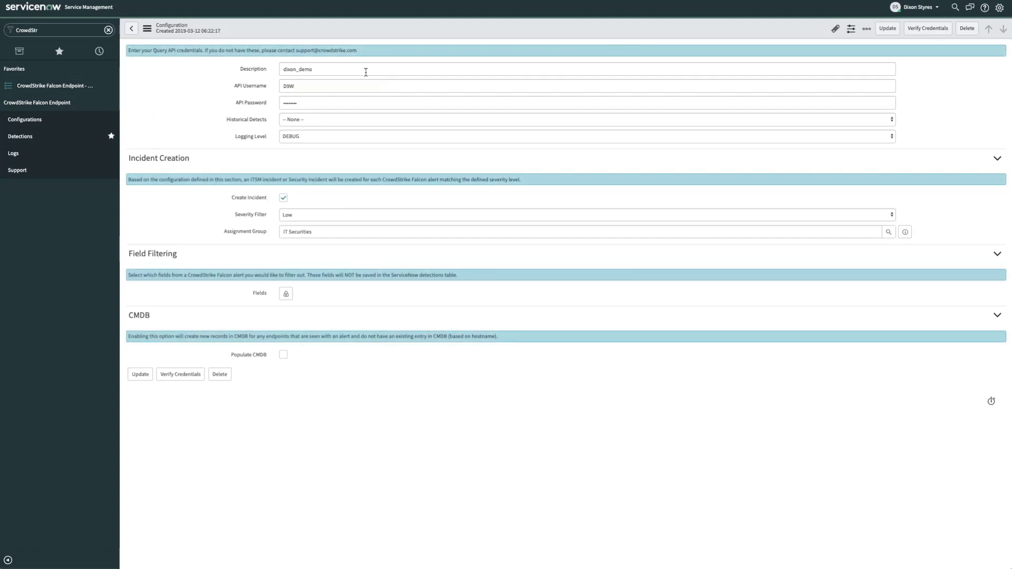
left_click(366, 69)
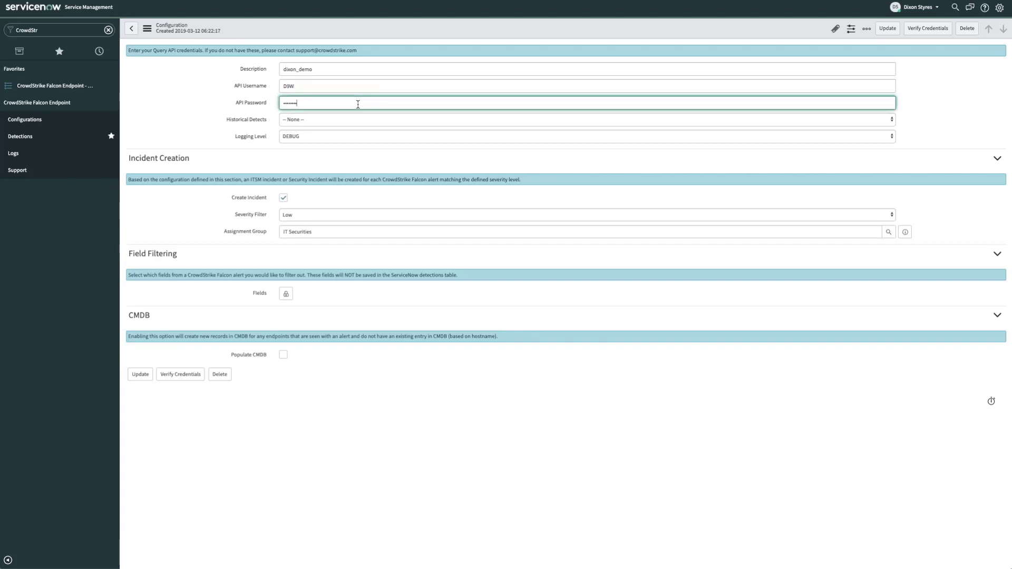
mouse_move(352, 127)
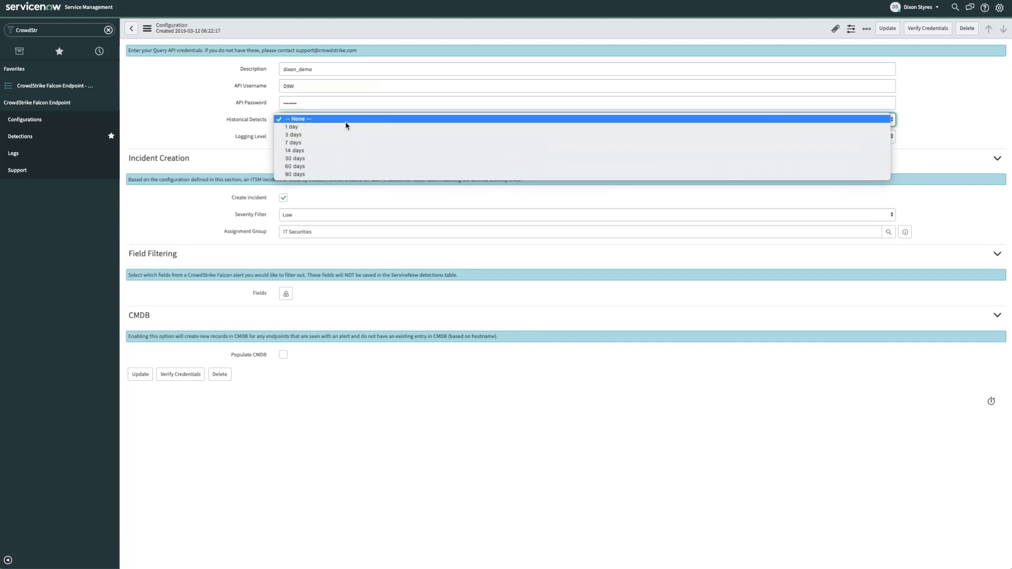
left_click(298, 119)
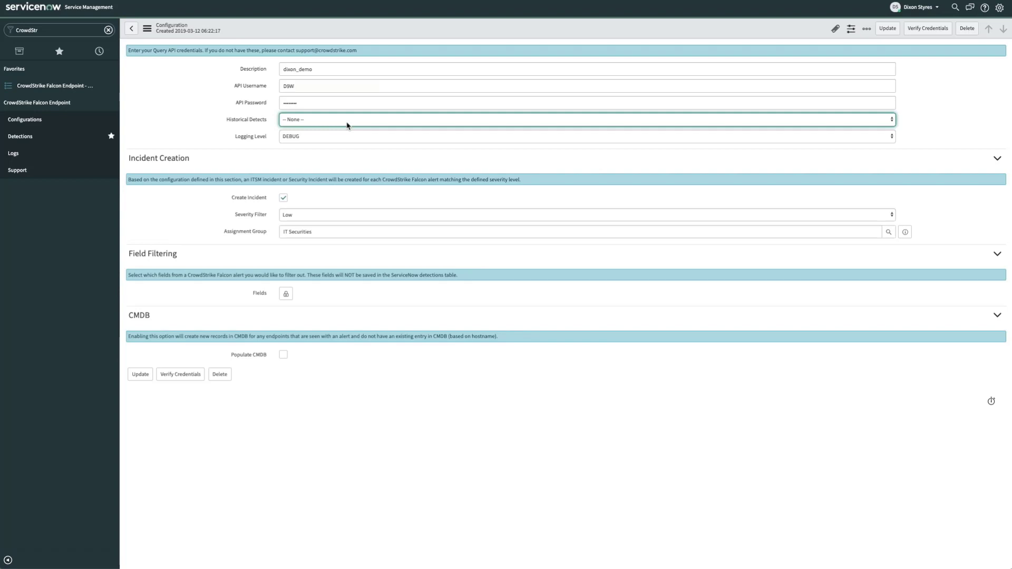
mouse_move(283, 176)
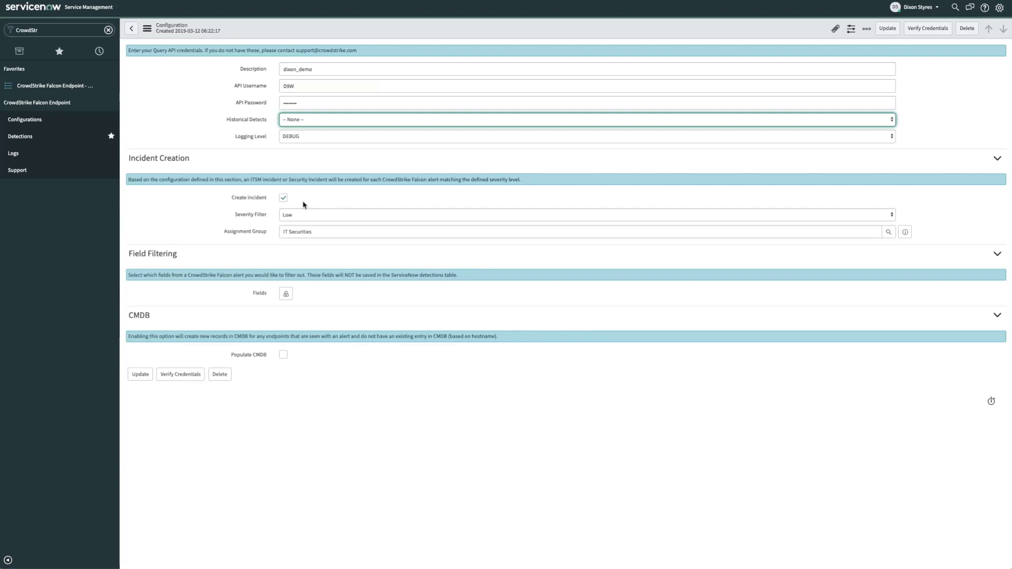
Step: Keep Create Incident enabled and set the Severity Filter to Low
left_click(282, 197)
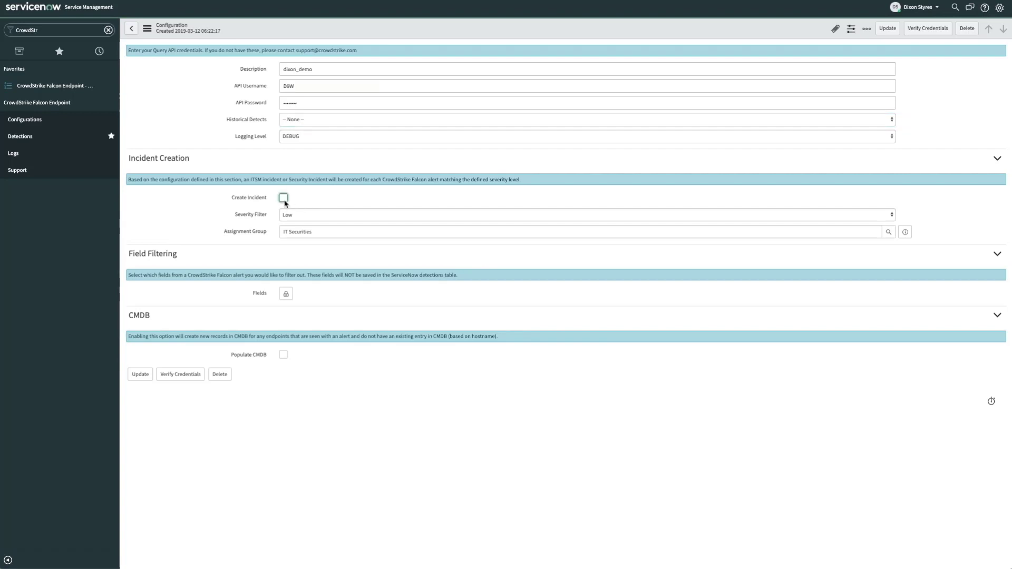
left_click(282, 198)
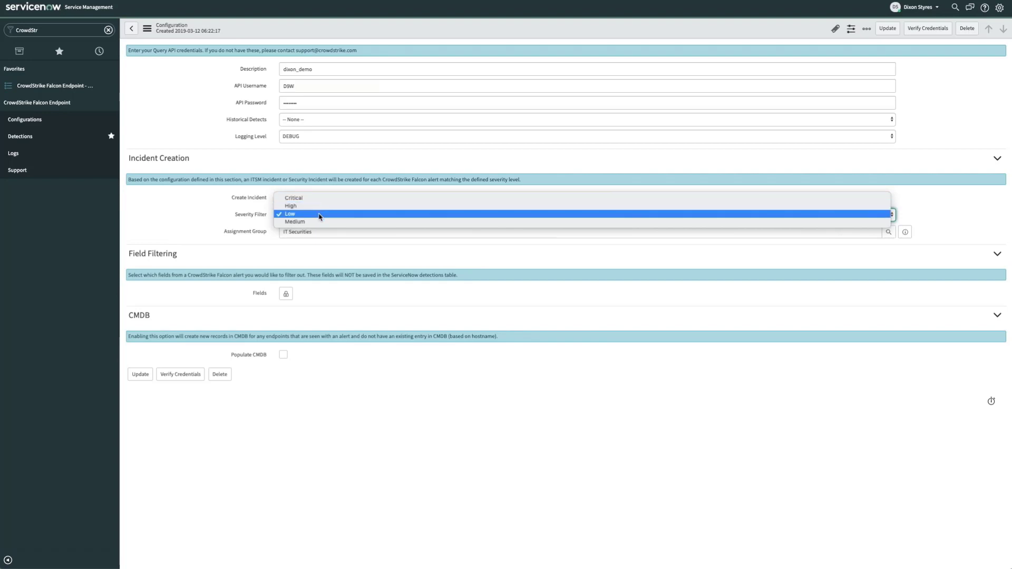
left_click(290, 214)
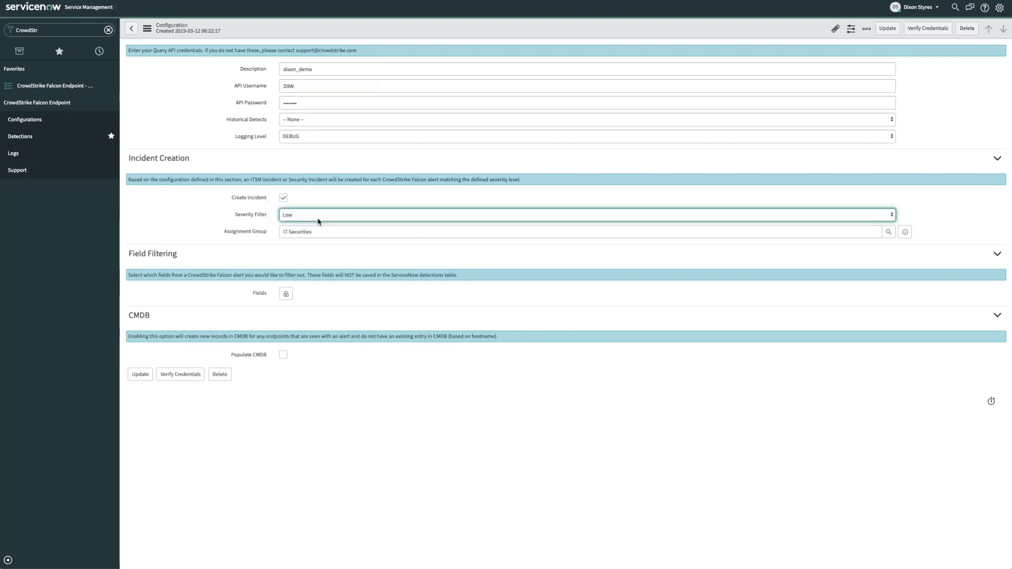
mouse_move(326, 232)
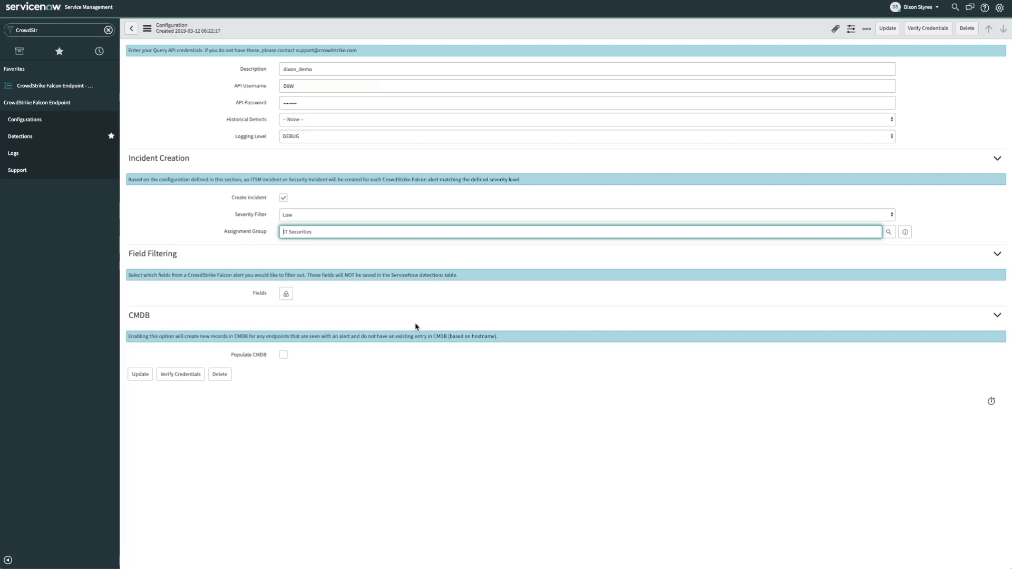
mouse_move(298, 302)
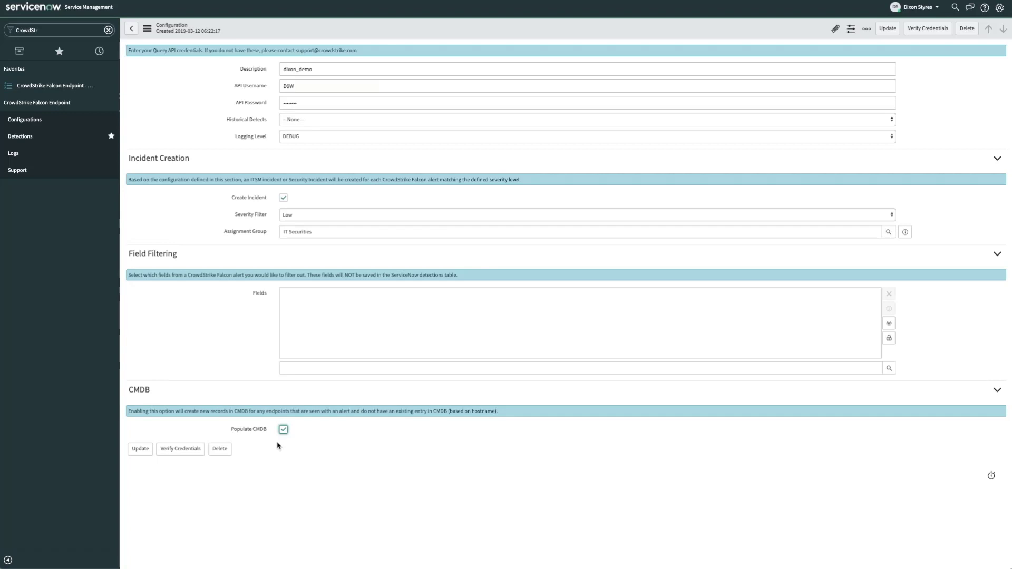
mouse_move(219, 448)
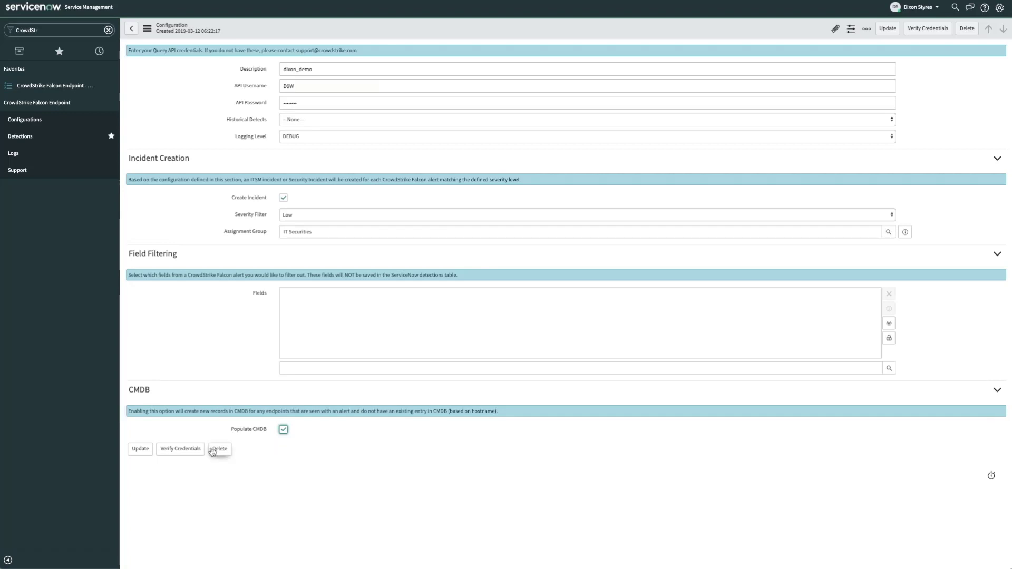
mouse_move(180, 448)
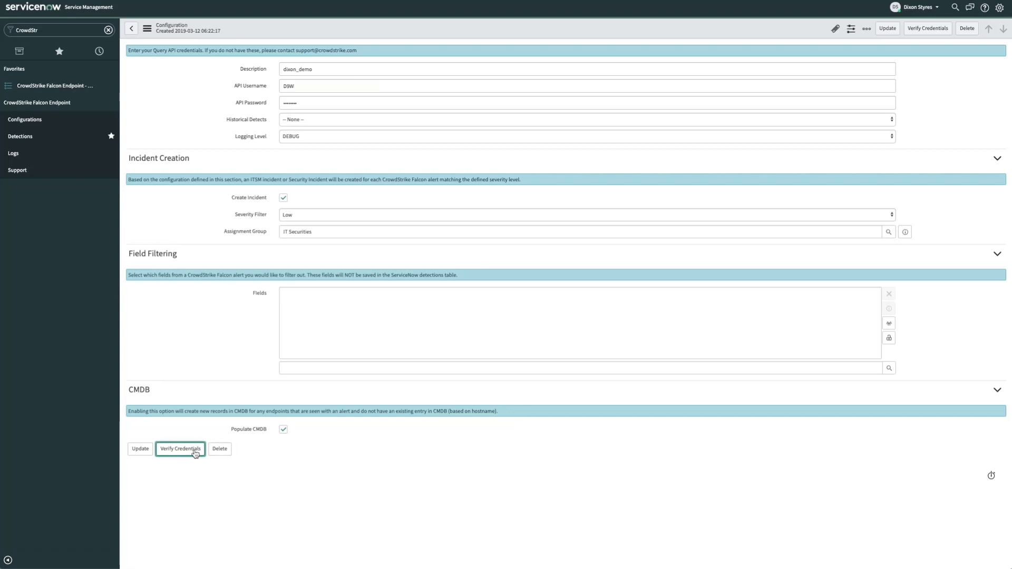
Step: Verify the Falcon API credentials on dixon_demo with Populate CMDB enabled
left_click(180, 448)
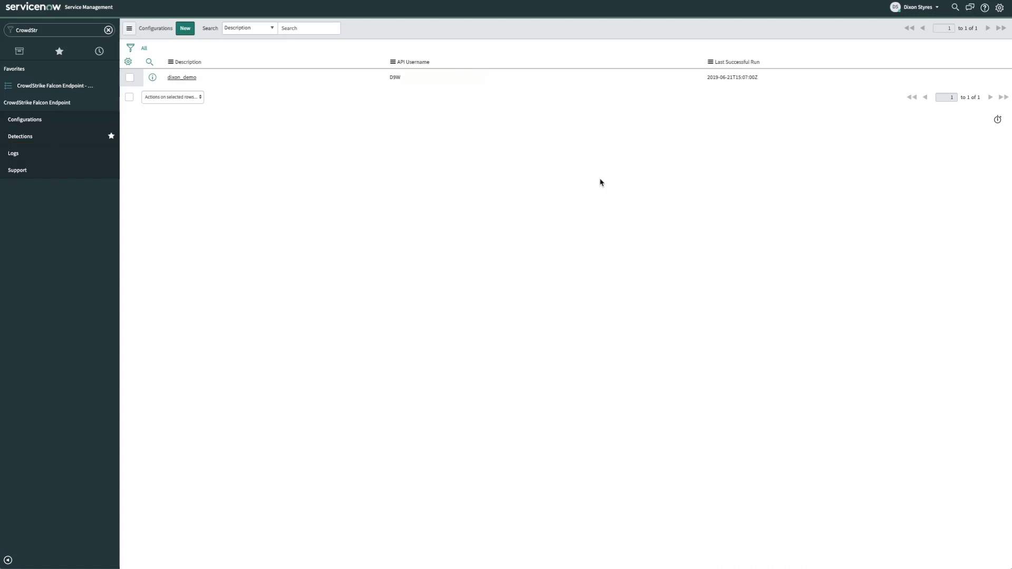
Step: Open Detections under CrowdStrike Falcon Endpoint in the navigator
left_click(20, 136)
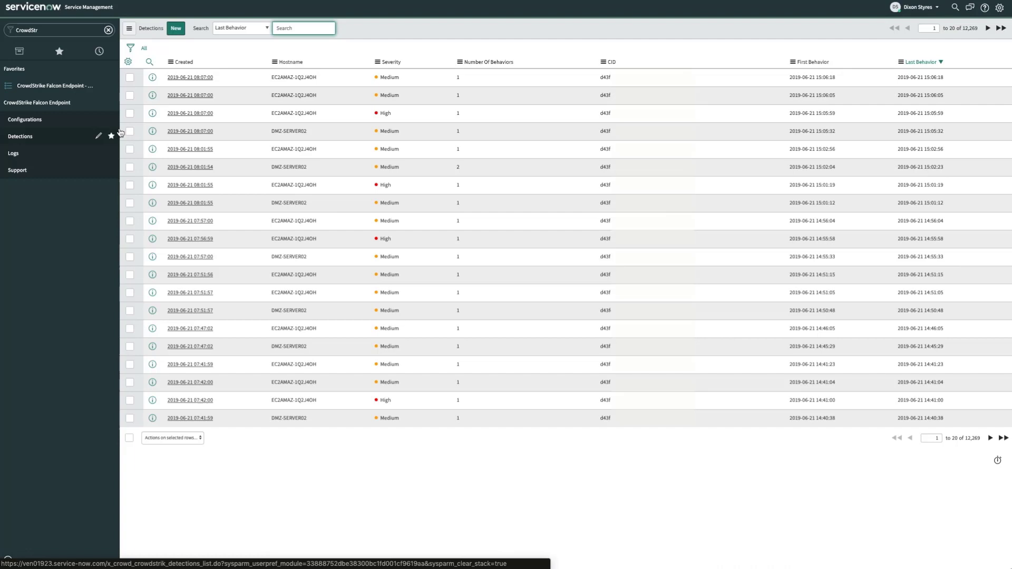
Step: Open the most recent detection record from the Detections list
left_click(189, 77)
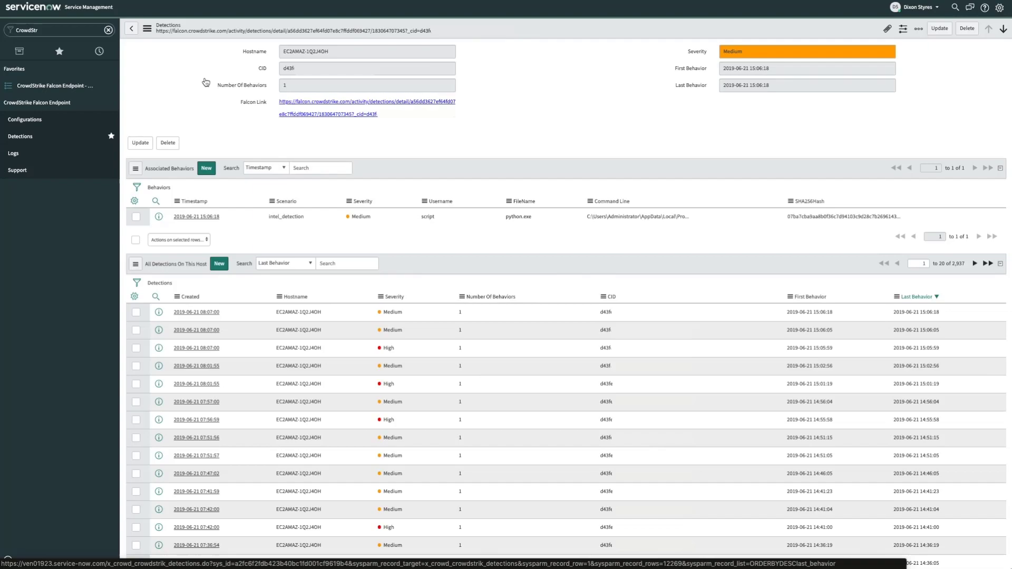
Step: View the python.exe detection in Falcon, then open incident INC0044686
left_click(365, 101)
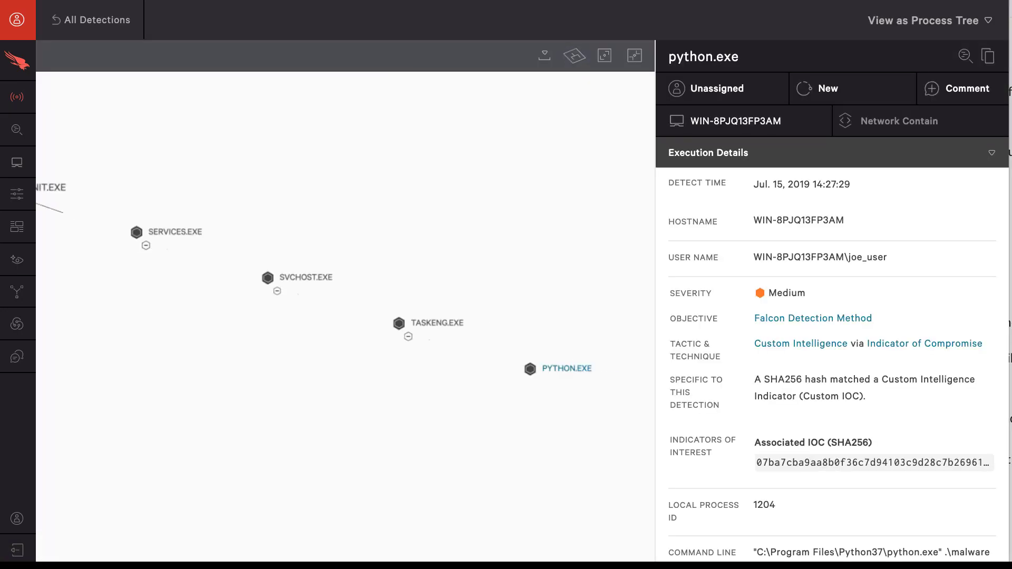
left_click(531, 368)
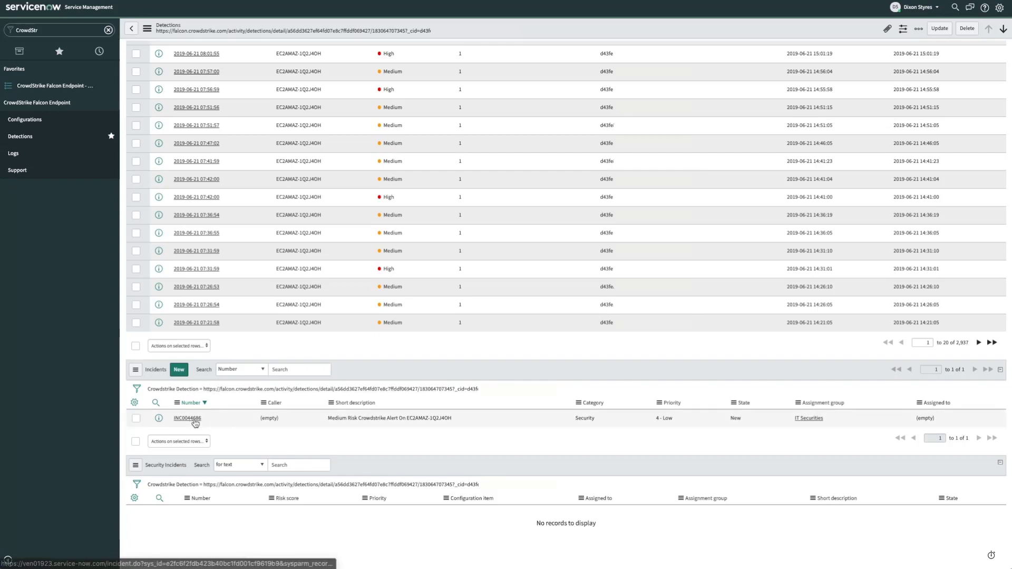
left_click(187, 417)
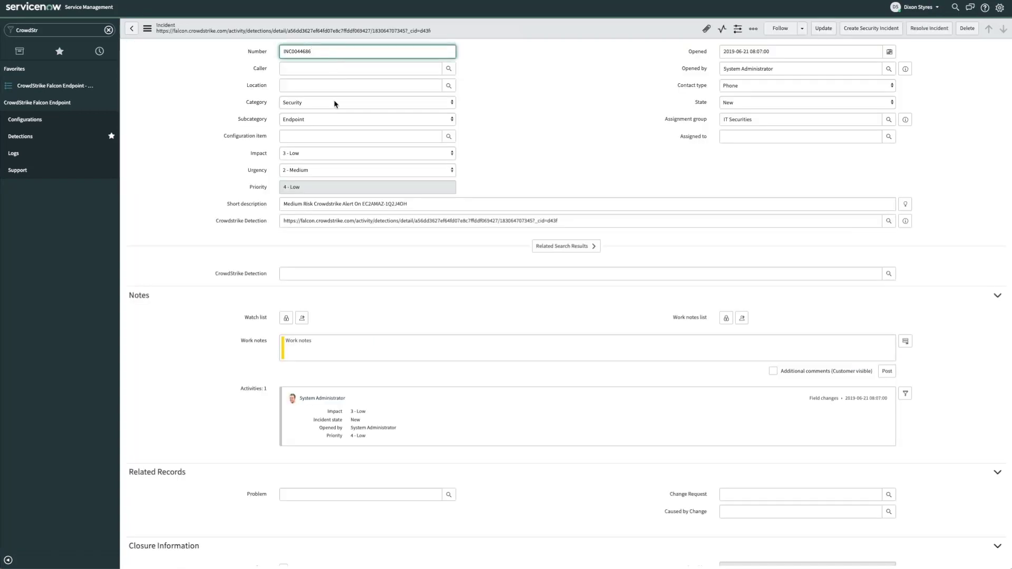
left_click(367, 102)
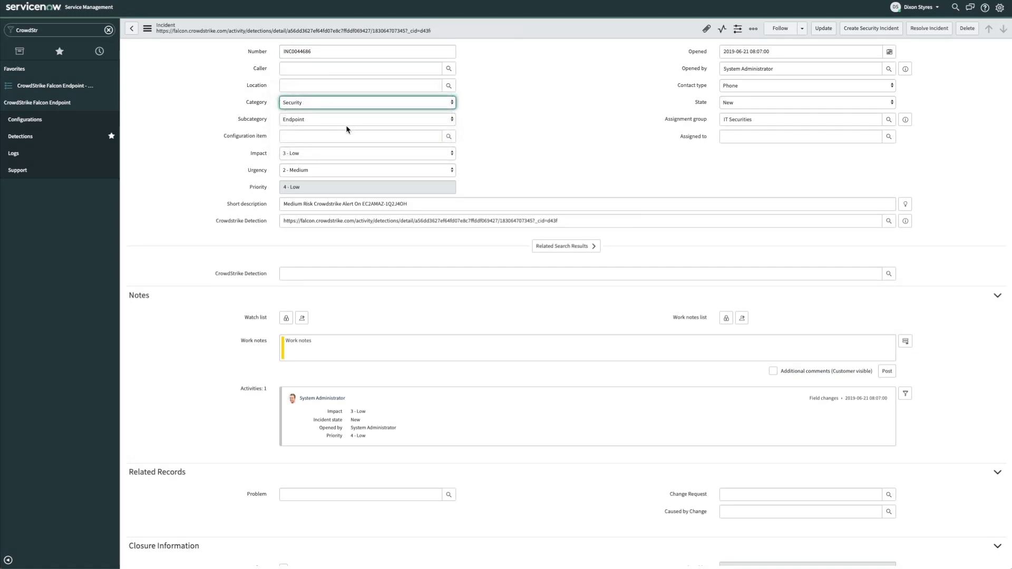
mouse_move(656, 138)
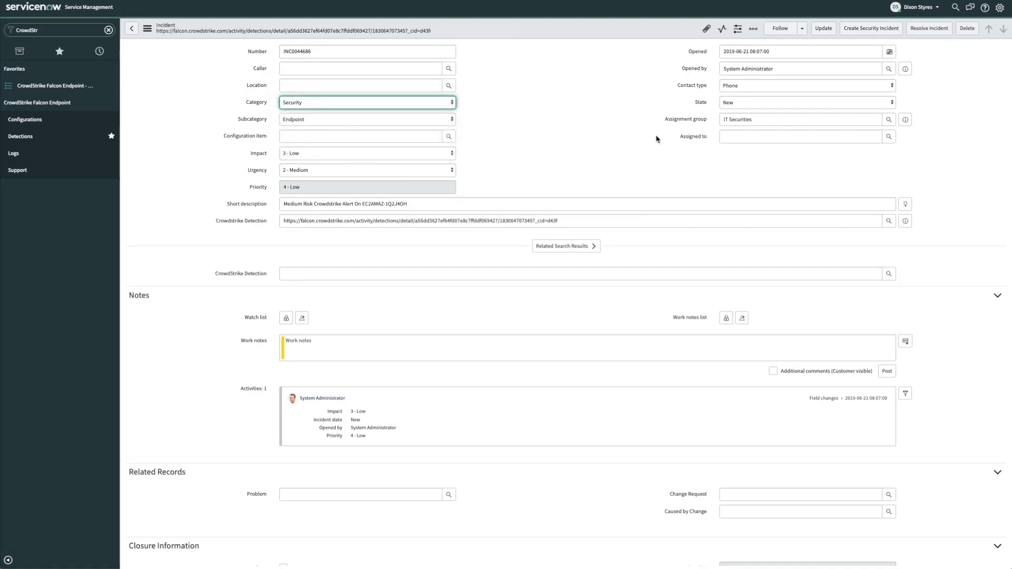
mouse_move(652, 166)
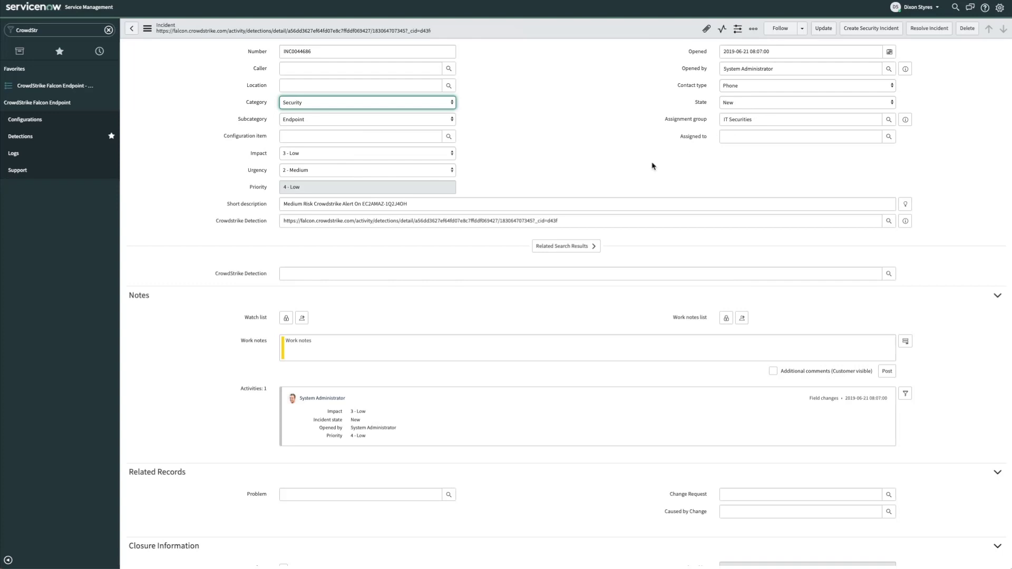
mouse_move(605, 161)
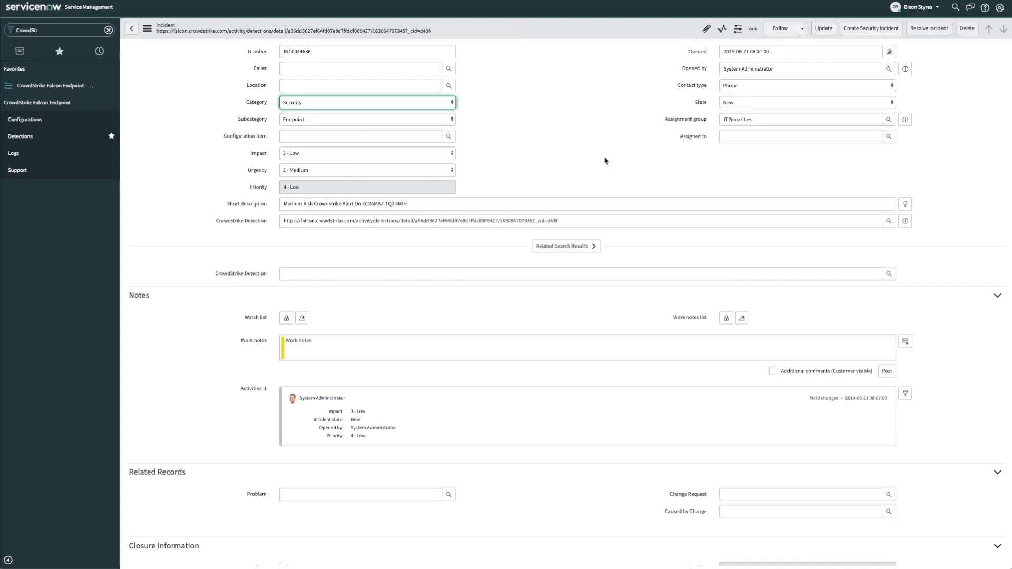